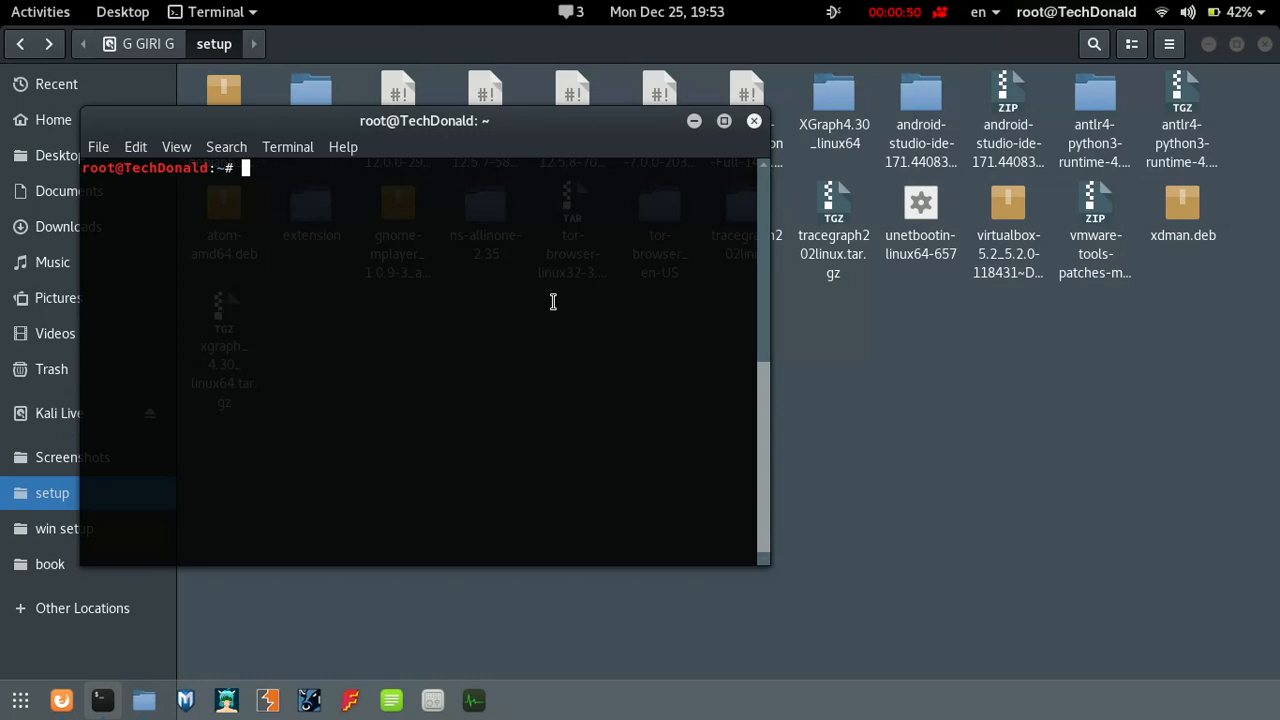
# Run 'apt-get install synaptic', which errors that python3-multibootusb needs reinstalling.
pyautogui.write('apt-')
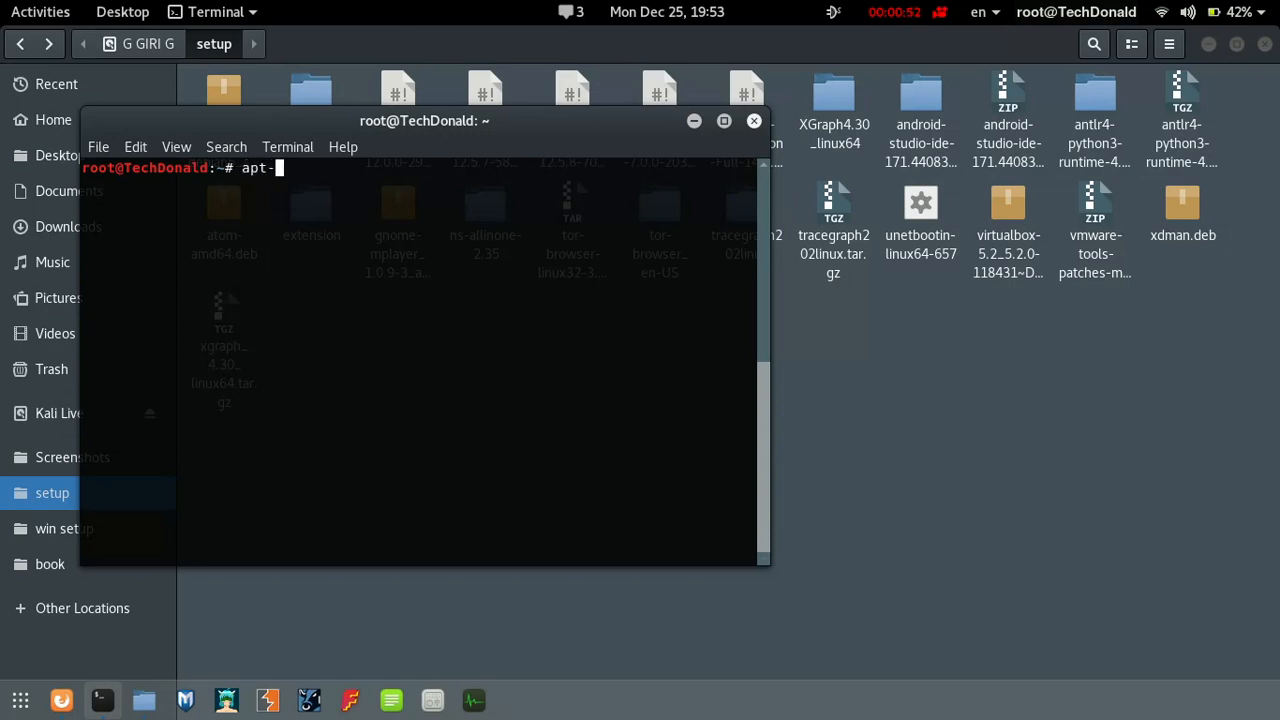
pyautogui.write('get install s')
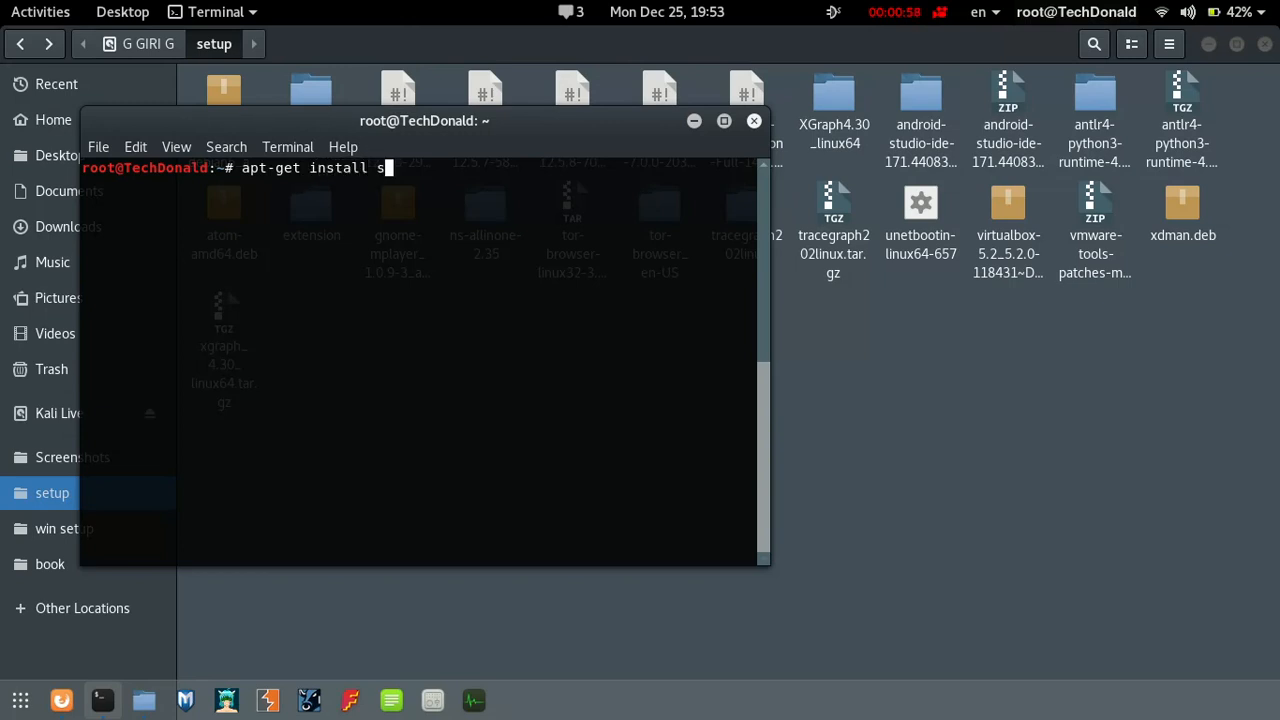
pyautogui.write('ynaptic')
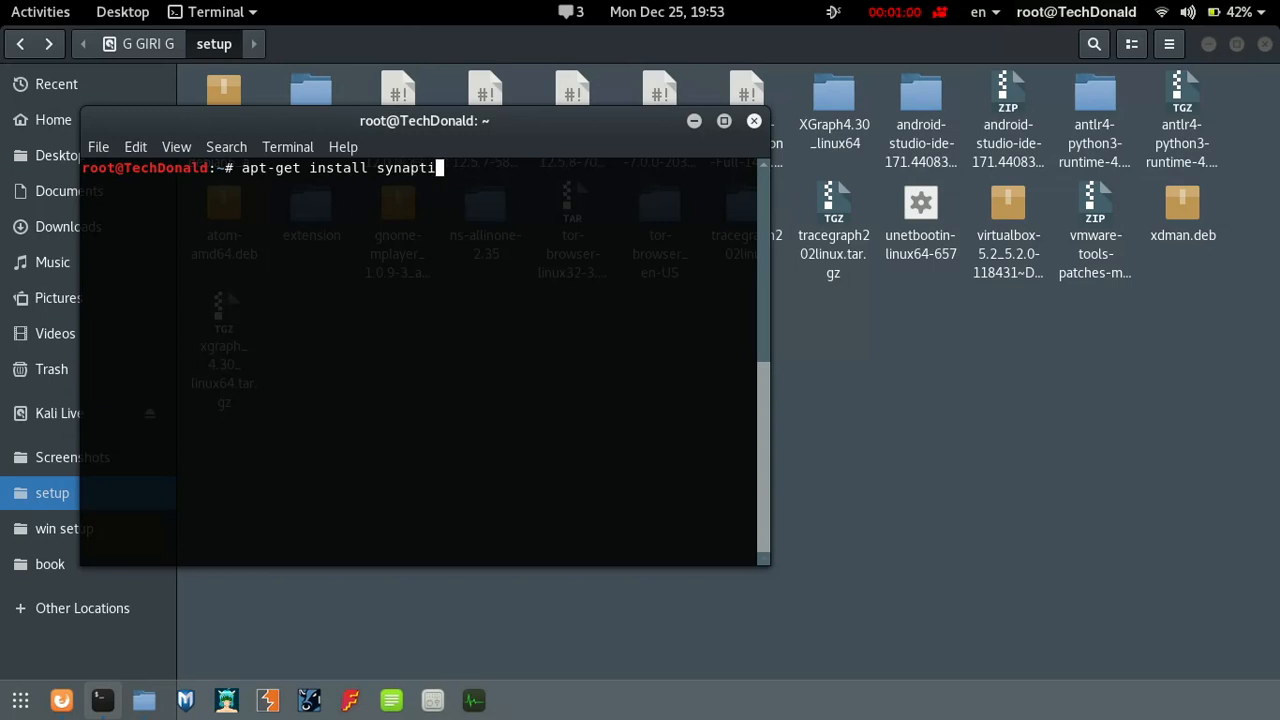
pyautogui.press('Return')
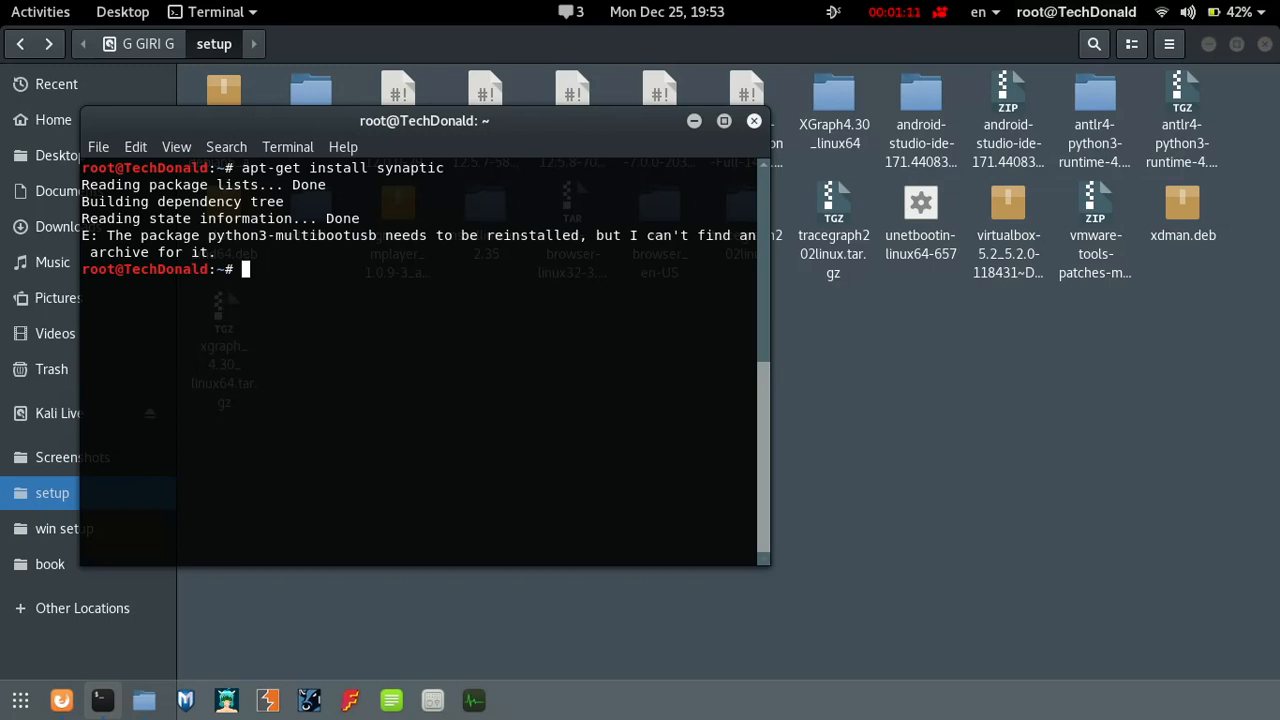
pyautogui.moveTo(516, 252)
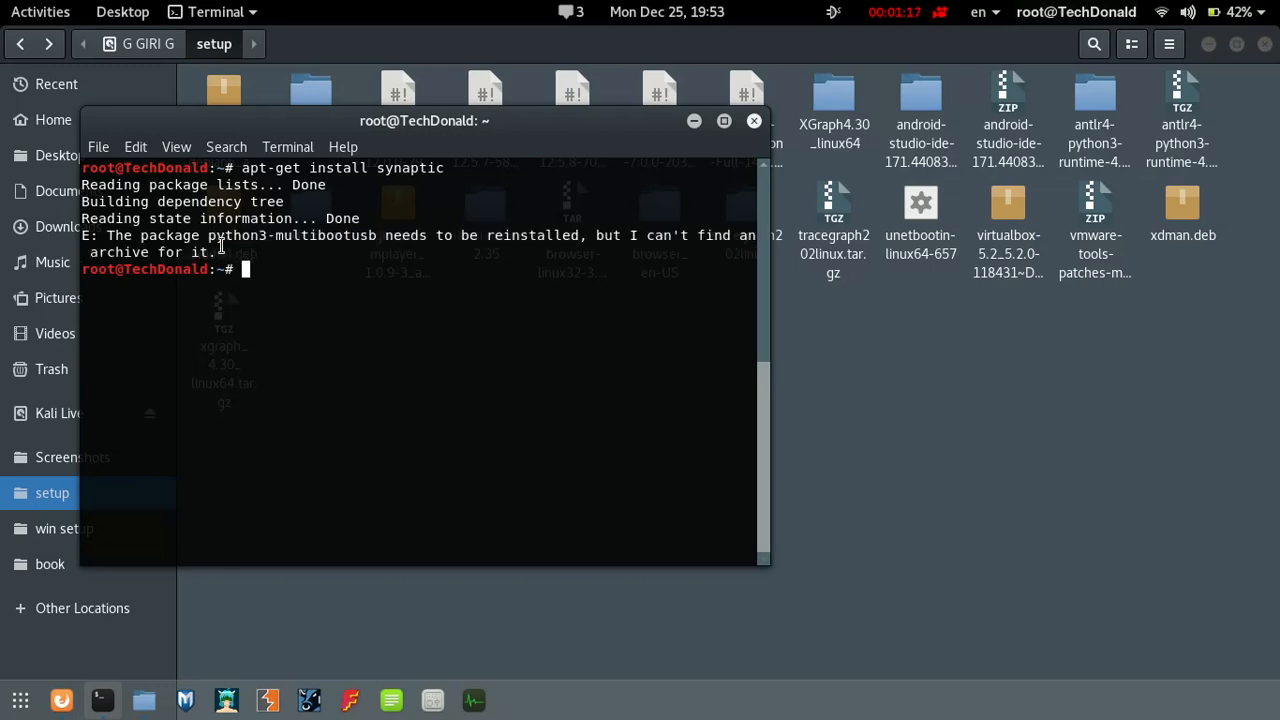
pyautogui.doubleClick(290, 236)
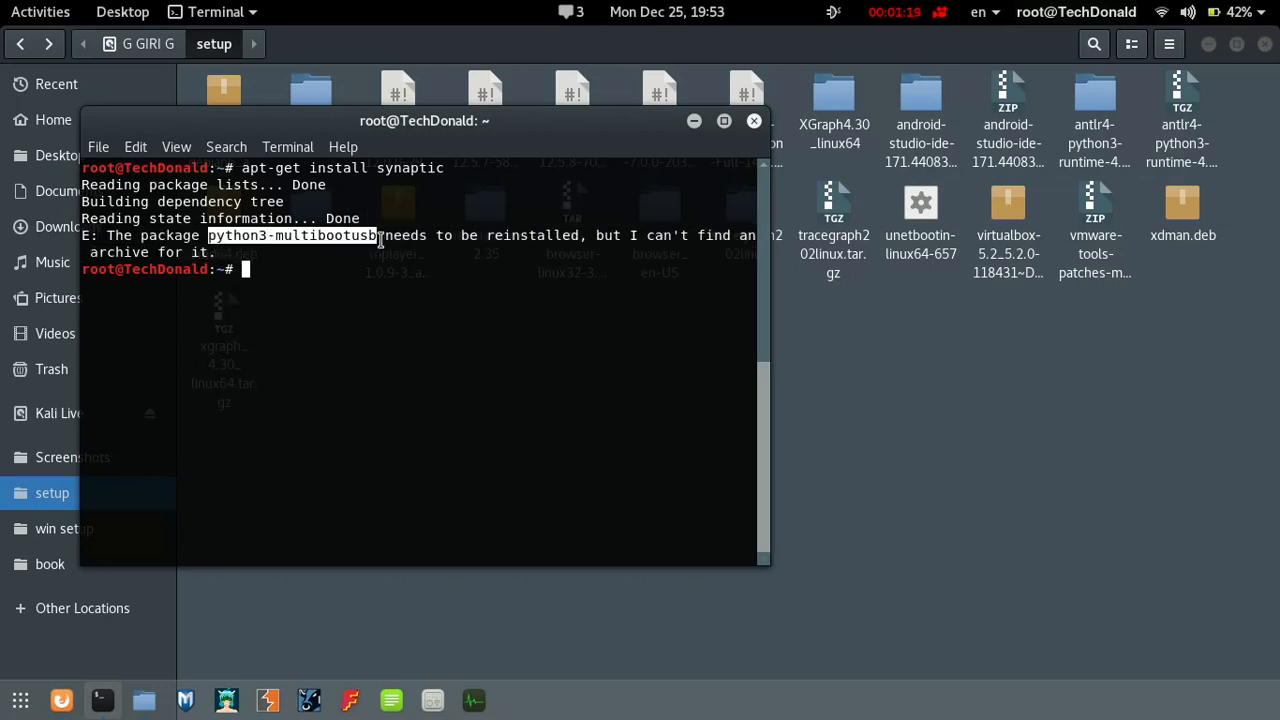
pyautogui.rightClick(380, 240)
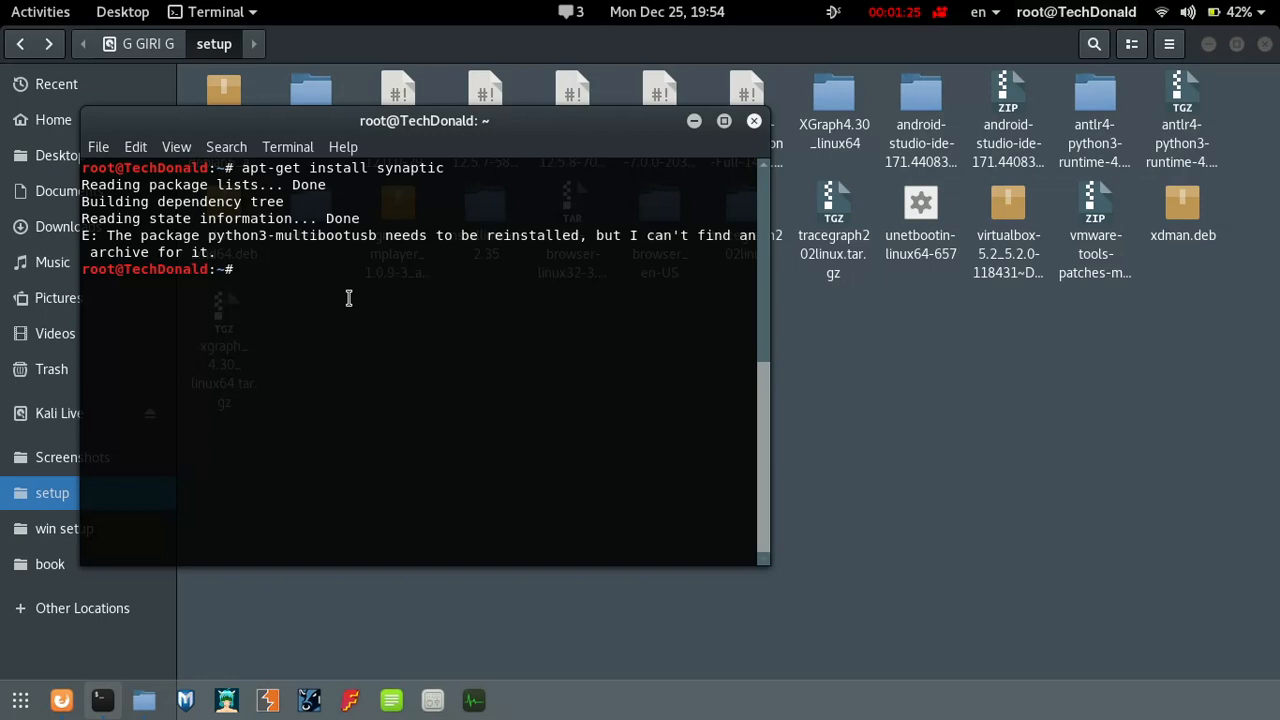
# Recall 'dpkg --remove --force-all' from history, clear the old package name, and select python3-multibootusb in the error.
pyautogui.write('dpk')
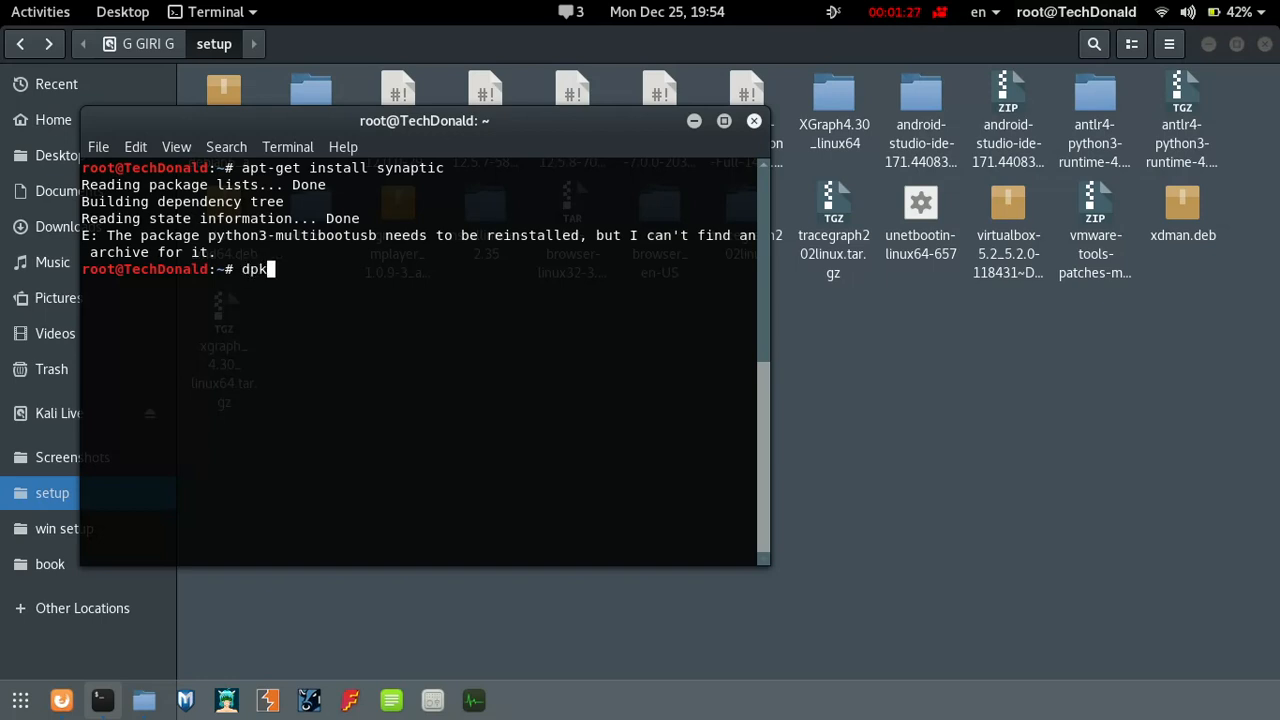
pyautogui.write('g')
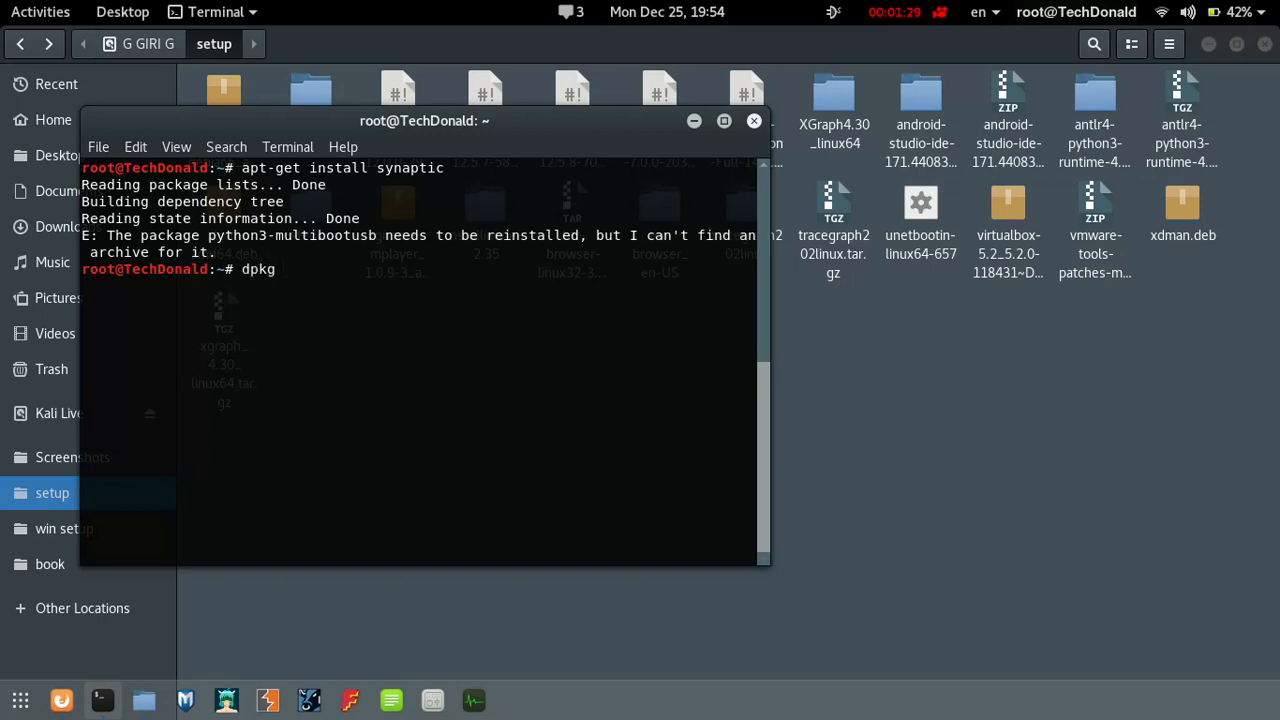
pyautogui.write('apt-get install synaptic')
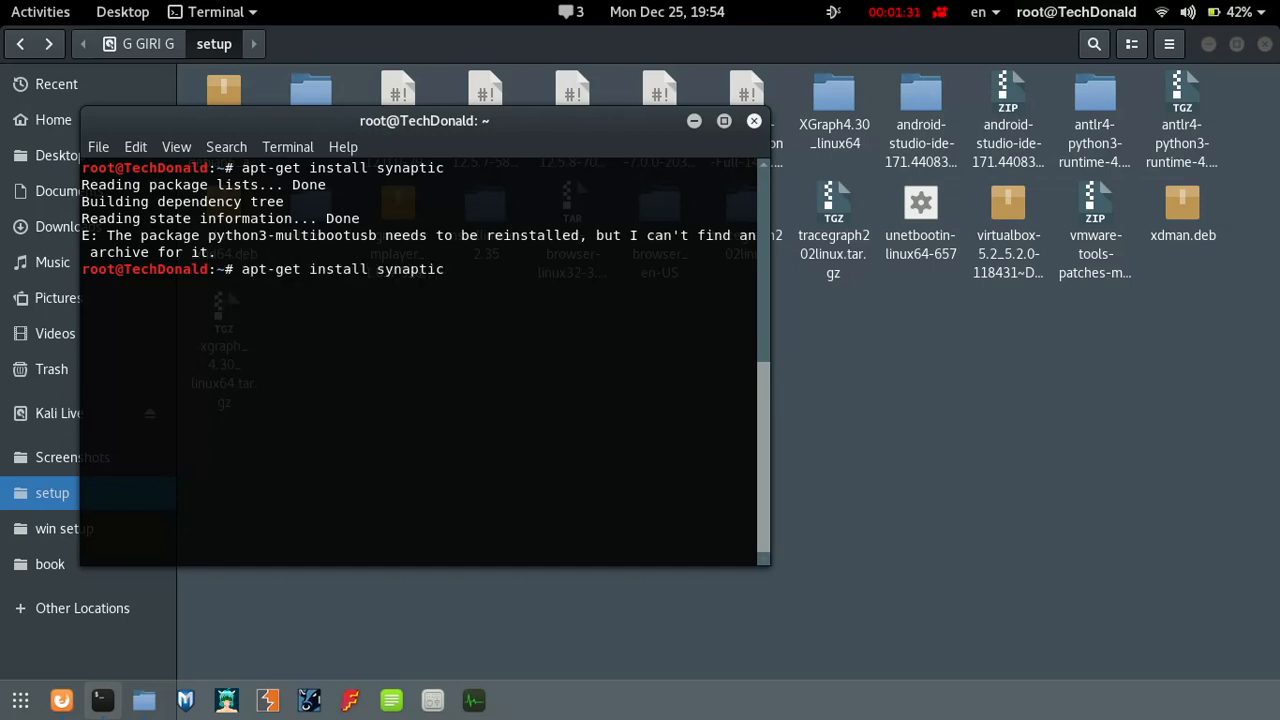
pyautogui.write('sudo dpkg --remove --force-all atom')
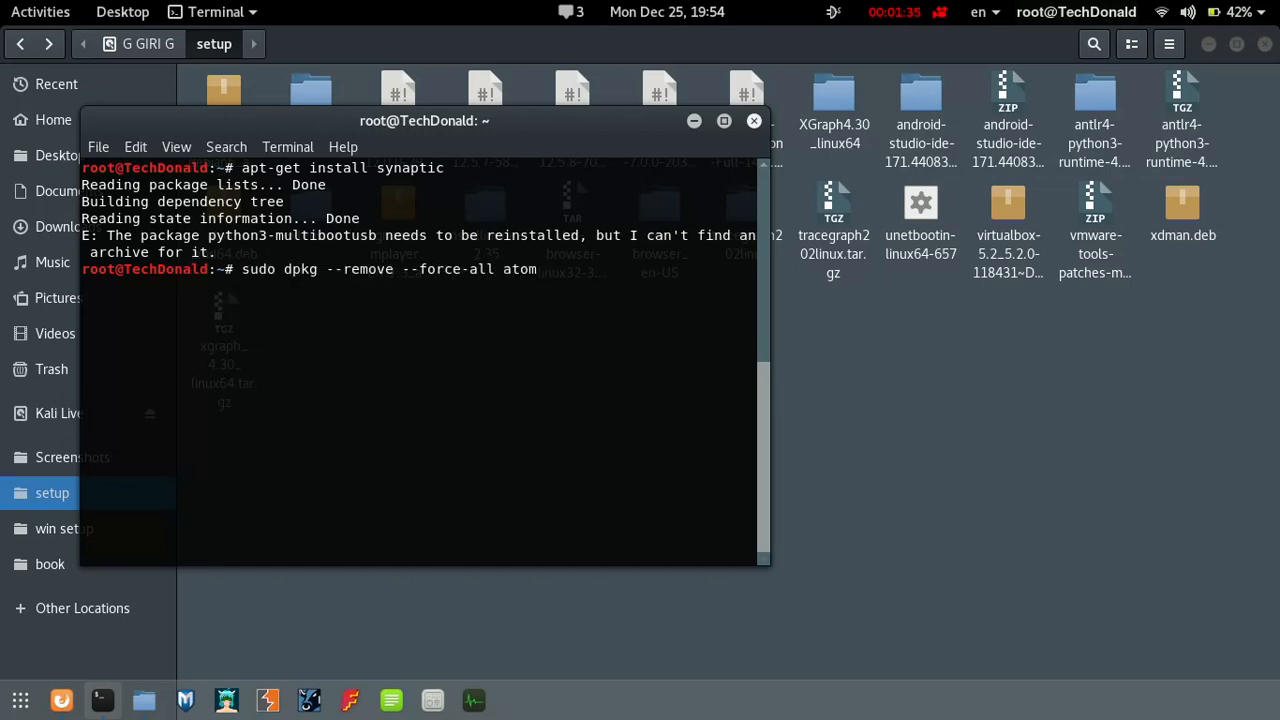
pyautogui.press('BackSpace')
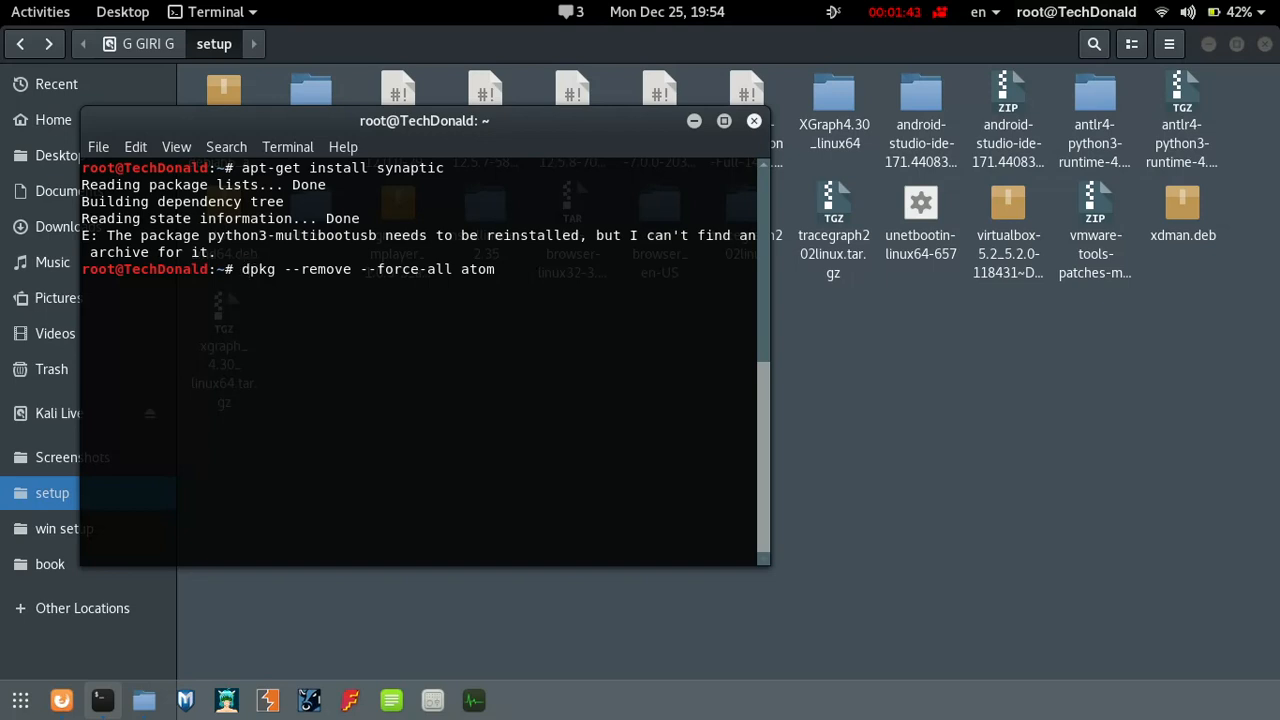
pyautogui.press('BackSpace')
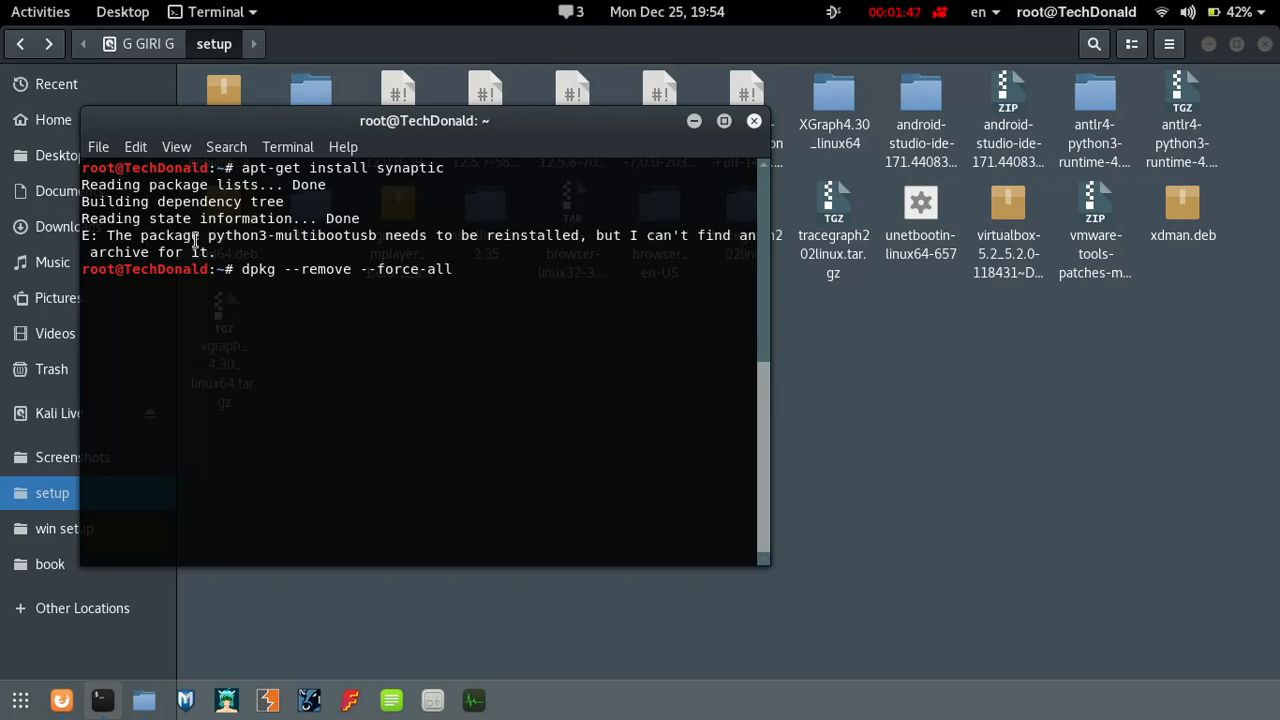
pyautogui.doubleClick(266, 236)
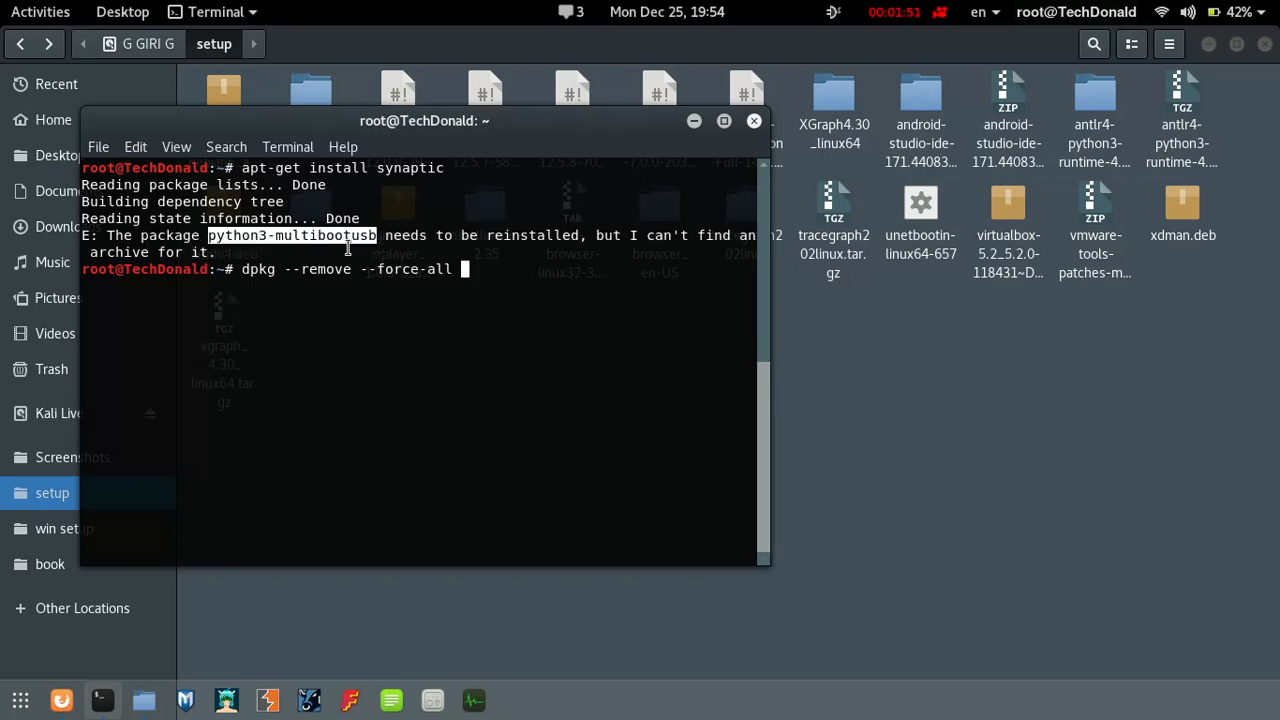
# Paste python3-multibootusb into the dpkg command and run the forced removal.
pyautogui.rightClick(390, 268)
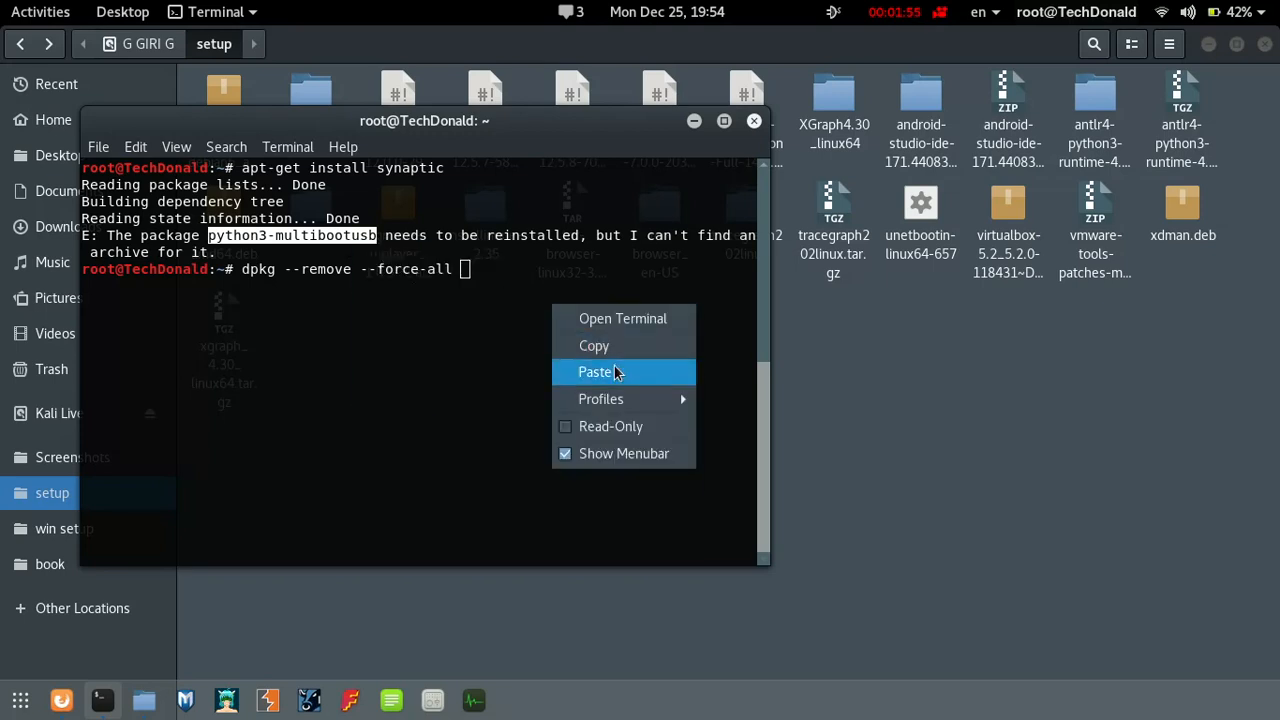
pyautogui.click(596, 372)
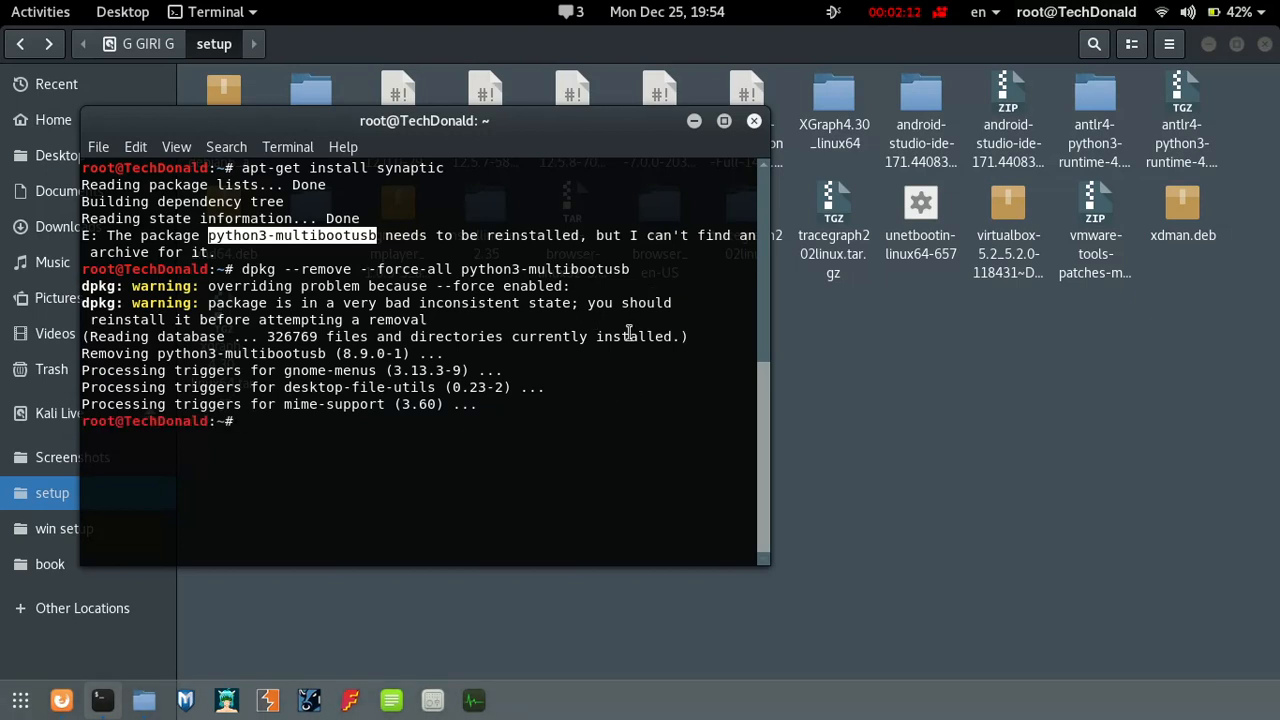
pyautogui.moveTo(668, 264)
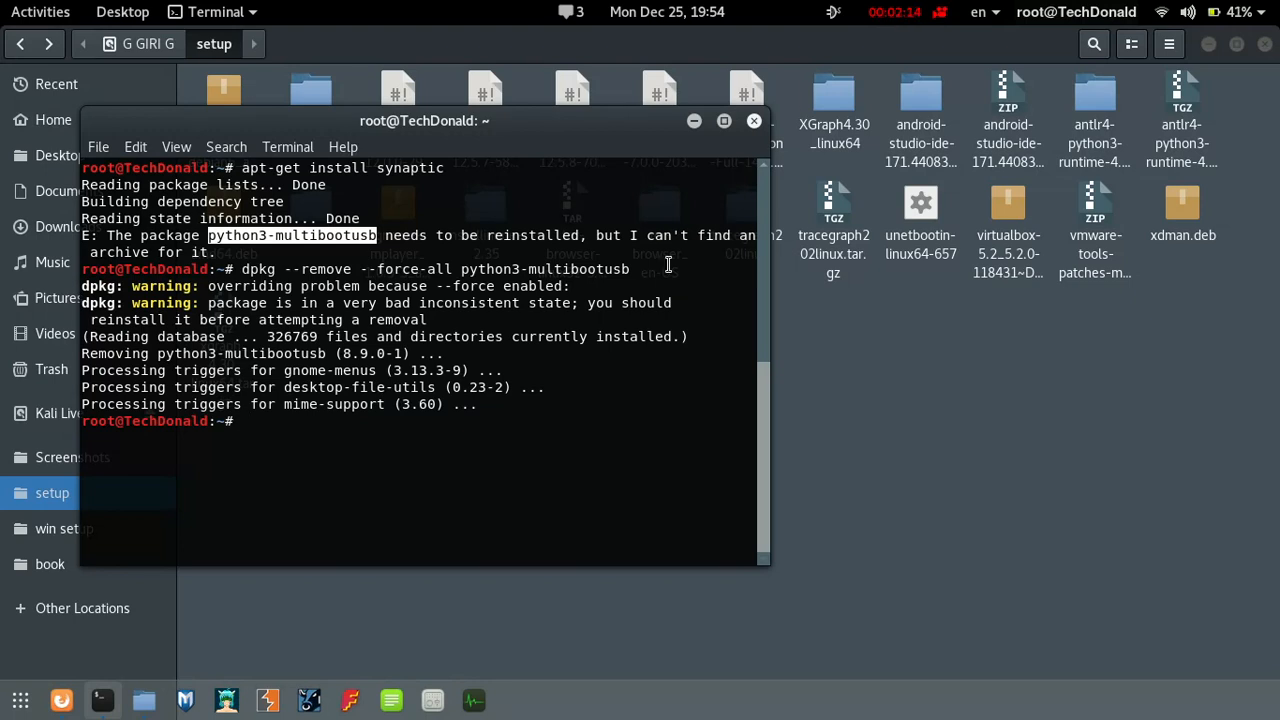